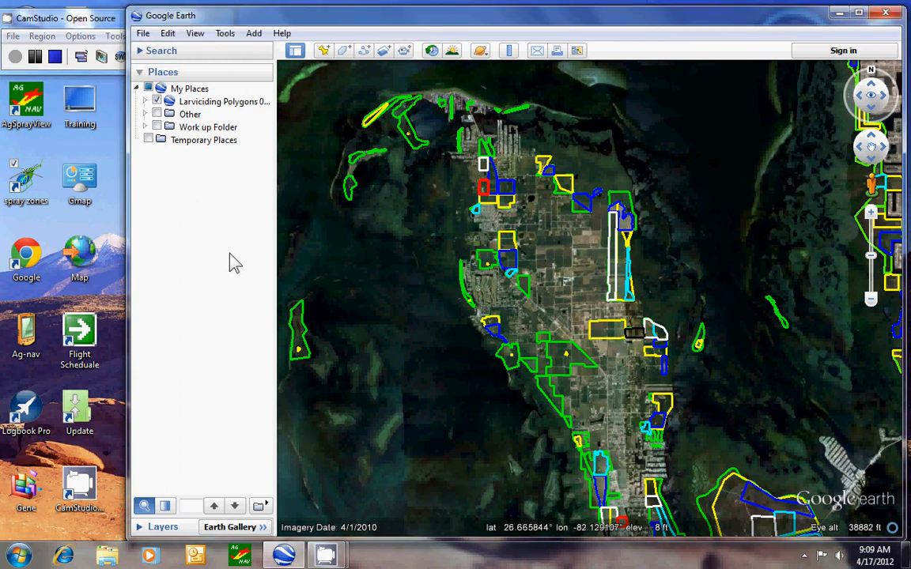
mouse_move(190, 178)
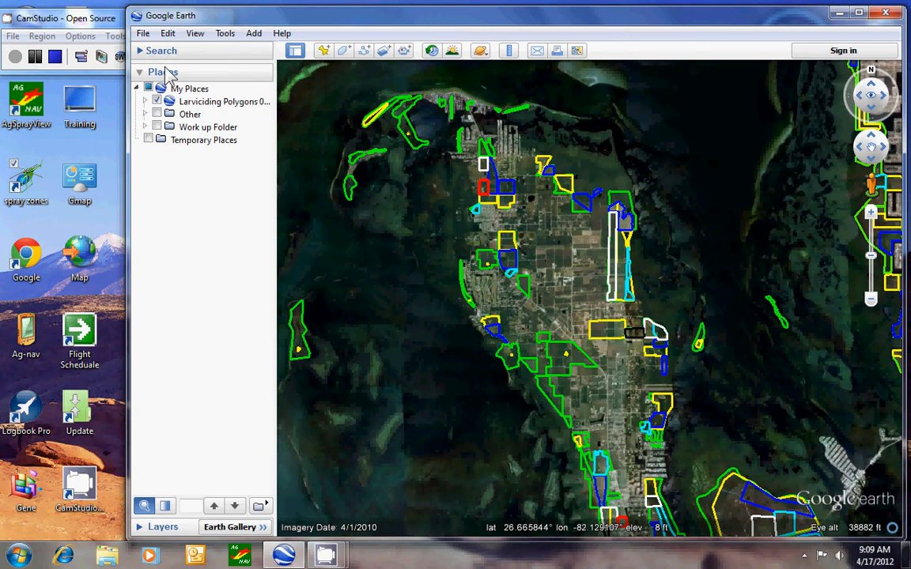
- Expand the Search pane to show the search box above the Places list
click(161, 50)
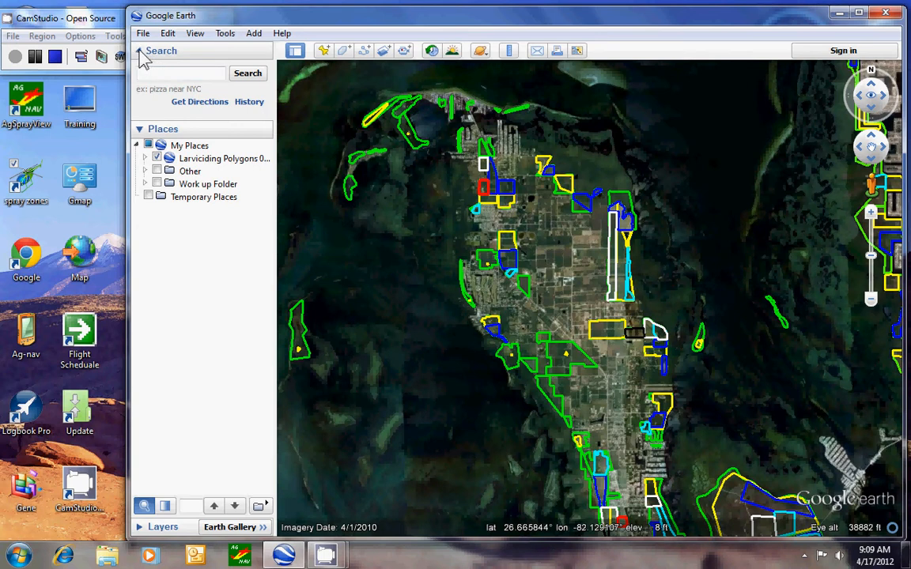
- Close Search and Places, open Layers, and expand the Primary Database list
click(140, 51)
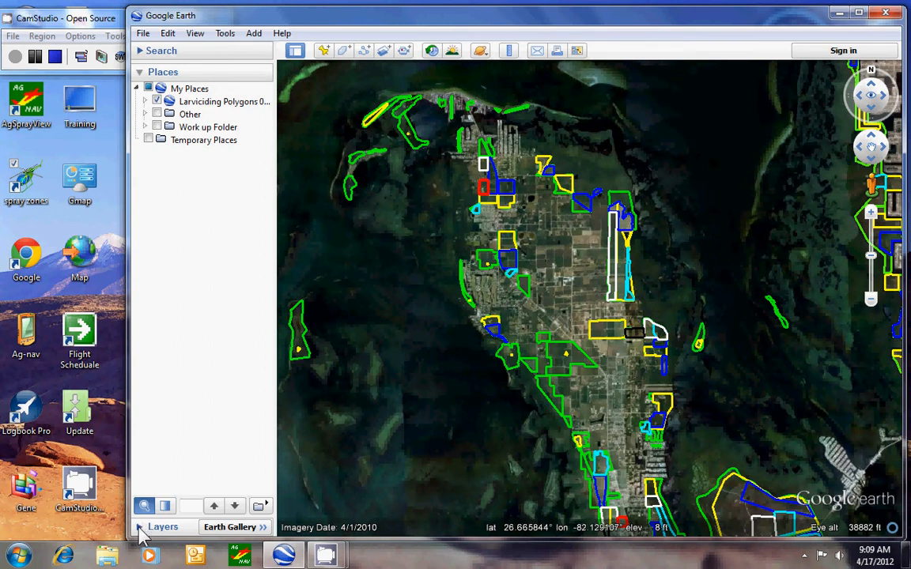
click(162, 527)
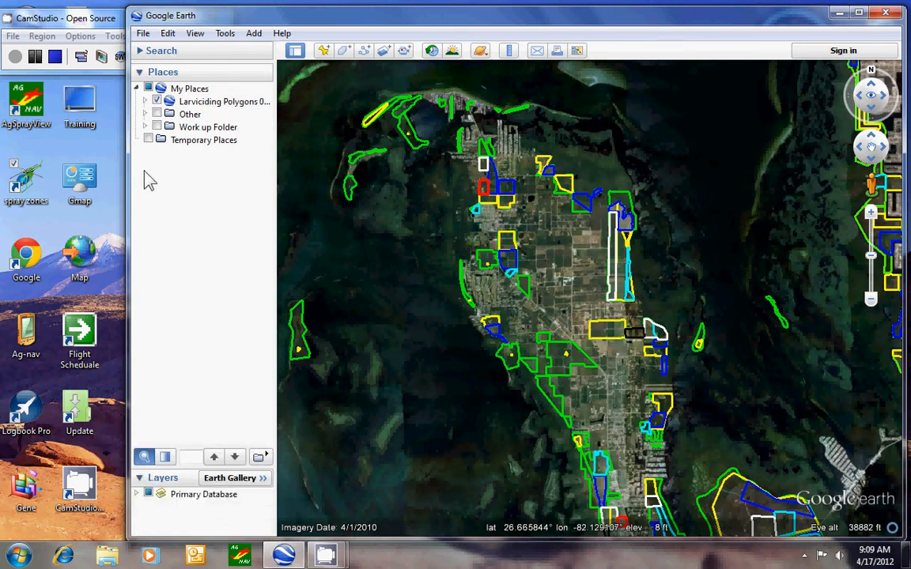
click(139, 72)
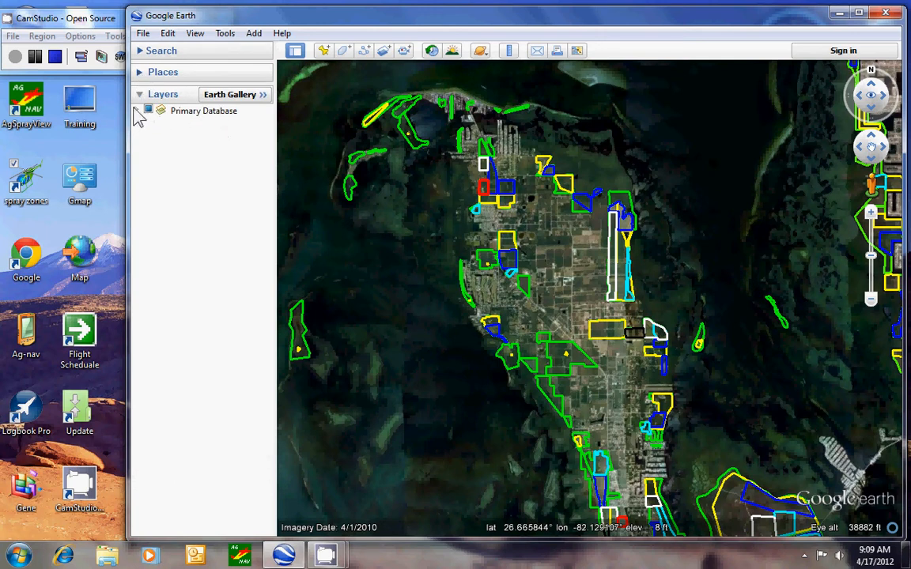
click(139, 110)
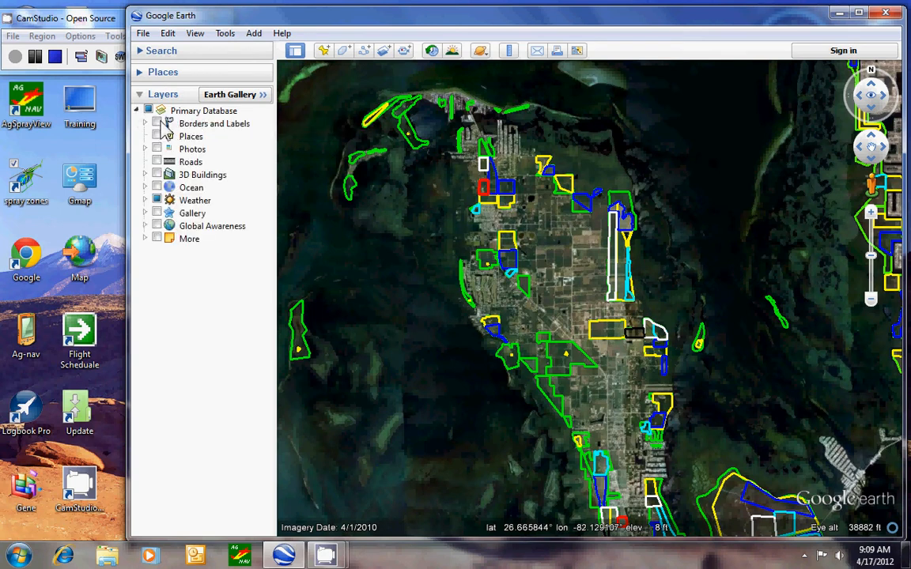
- Turn on Borders and Labels, browse Weather and Global Awareness, then collapse Primary Database
click(157, 124)
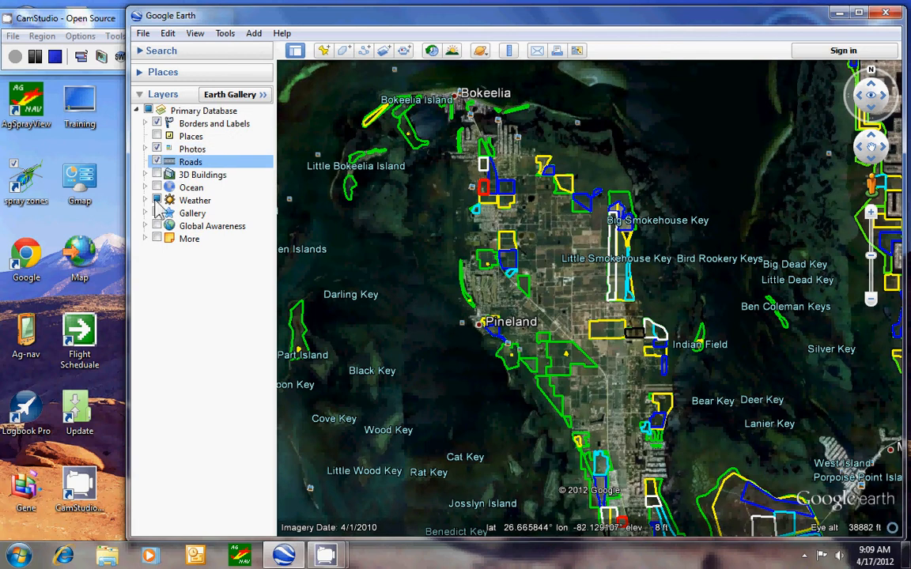
click(145, 200)
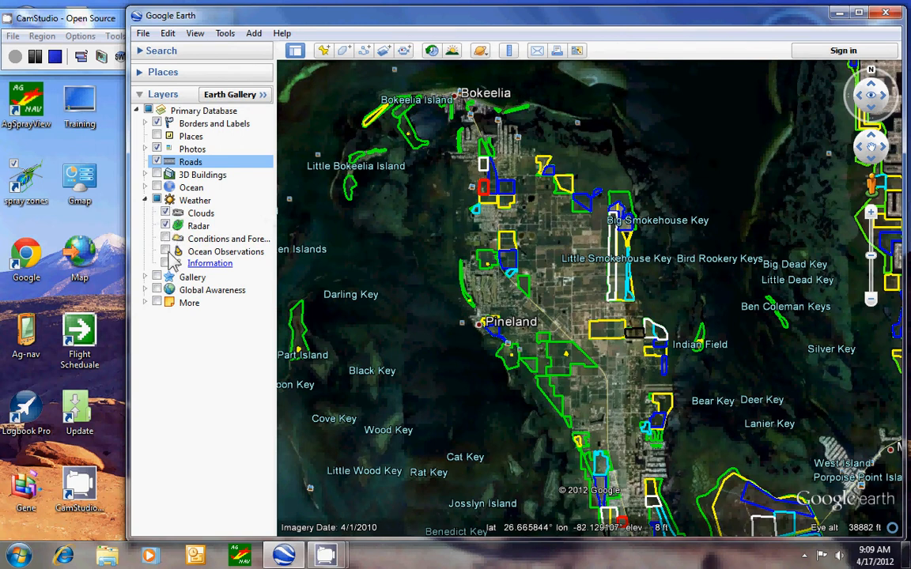
mouse_move(168, 271)
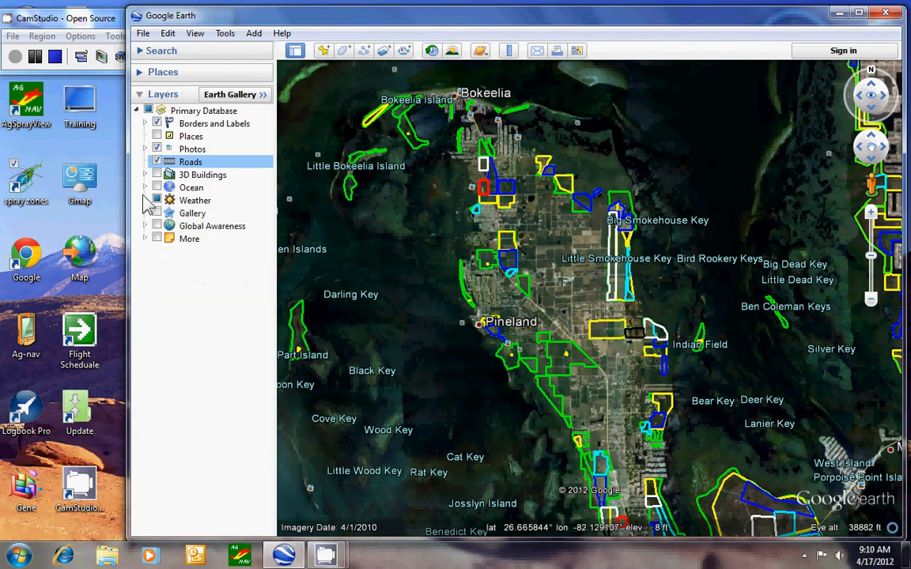
mouse_move(161, 233)
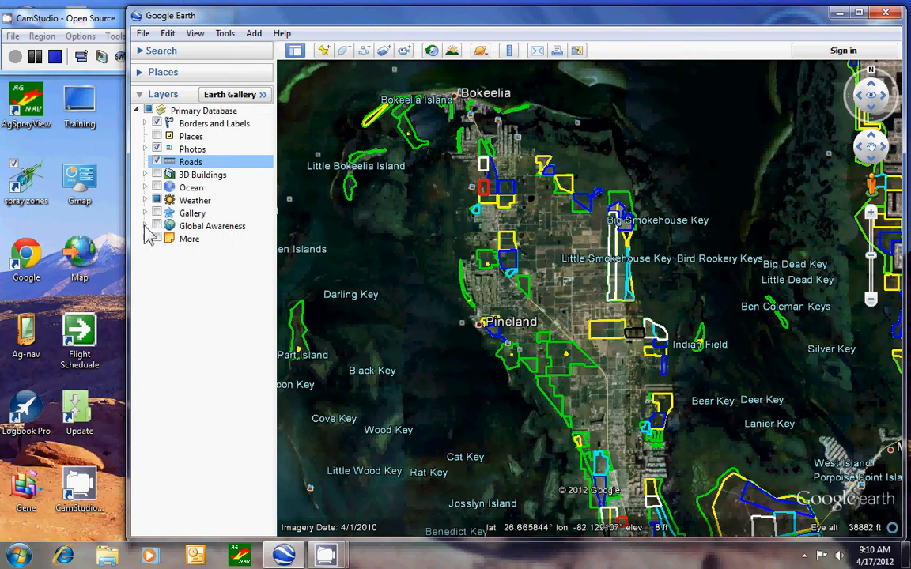
click(145, 226)
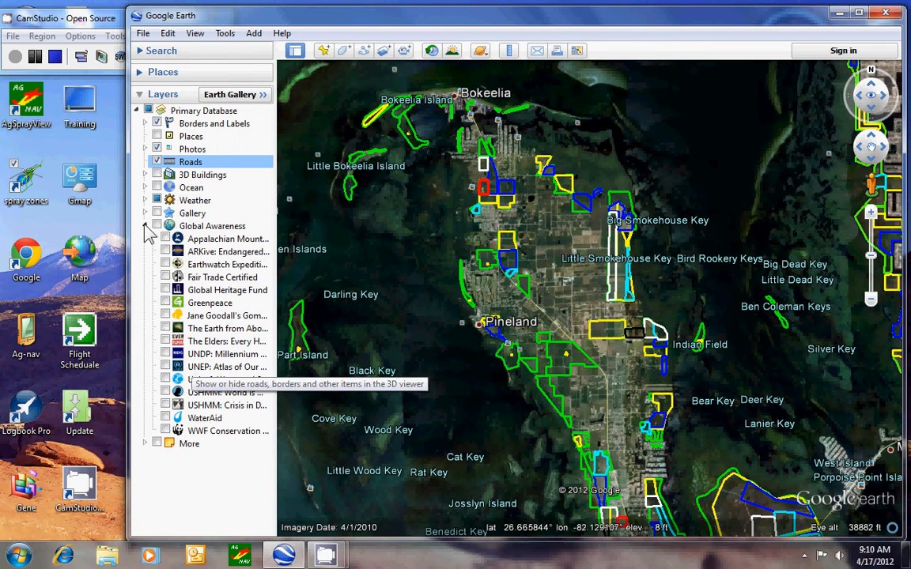
click(145, 226)
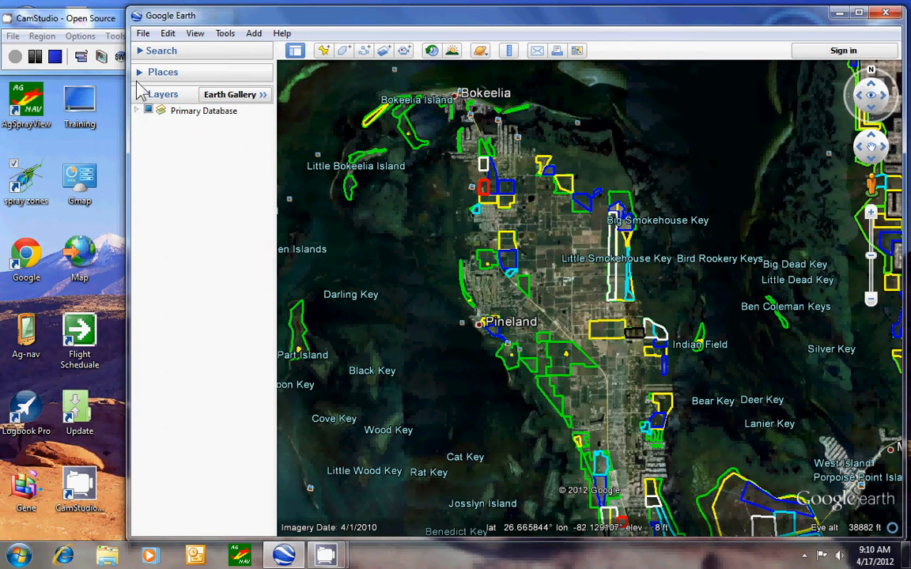
- Reopen Places, close Layers, and expand Larviciding Polygons to list its six subfolders
click(140, 72)
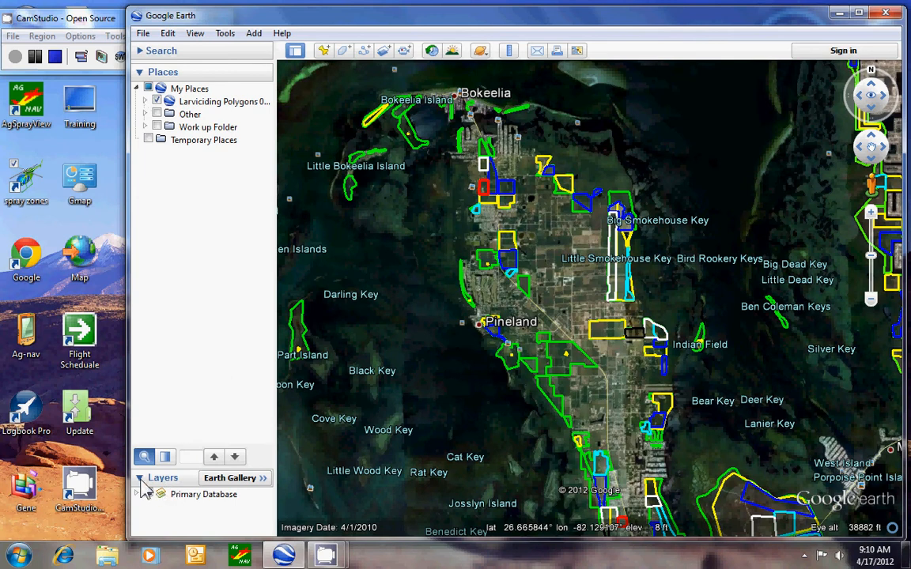
click(140, 478)
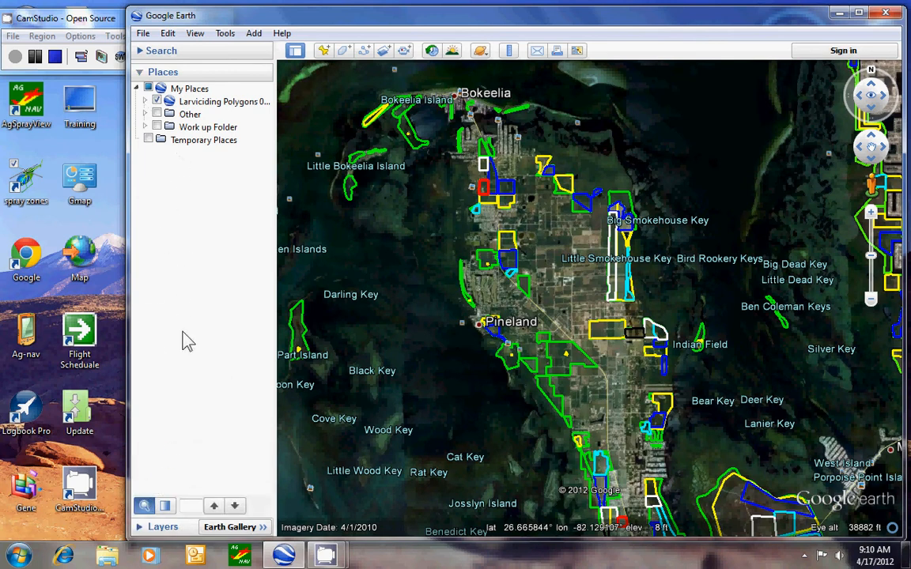
mouse_move(162, 110)
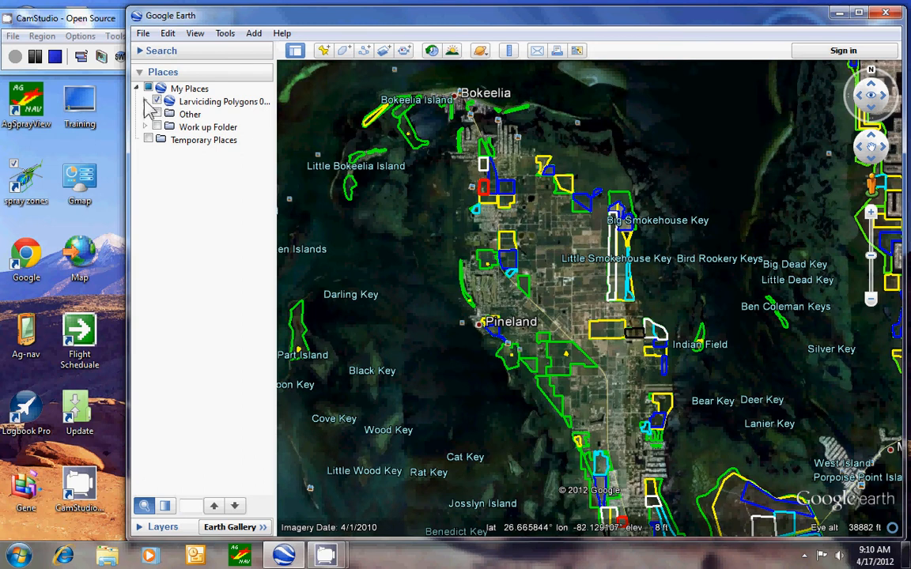
click(146, 101)
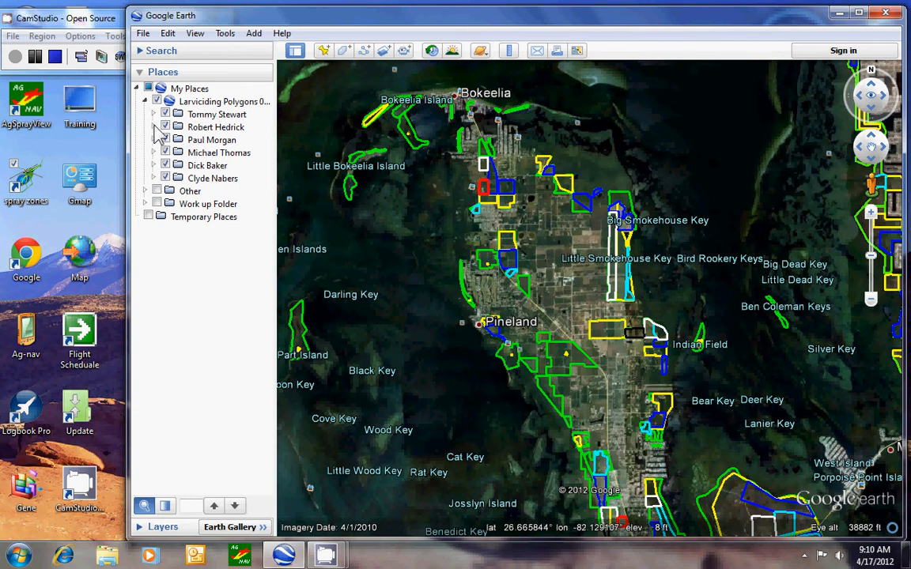
click(154, 126)
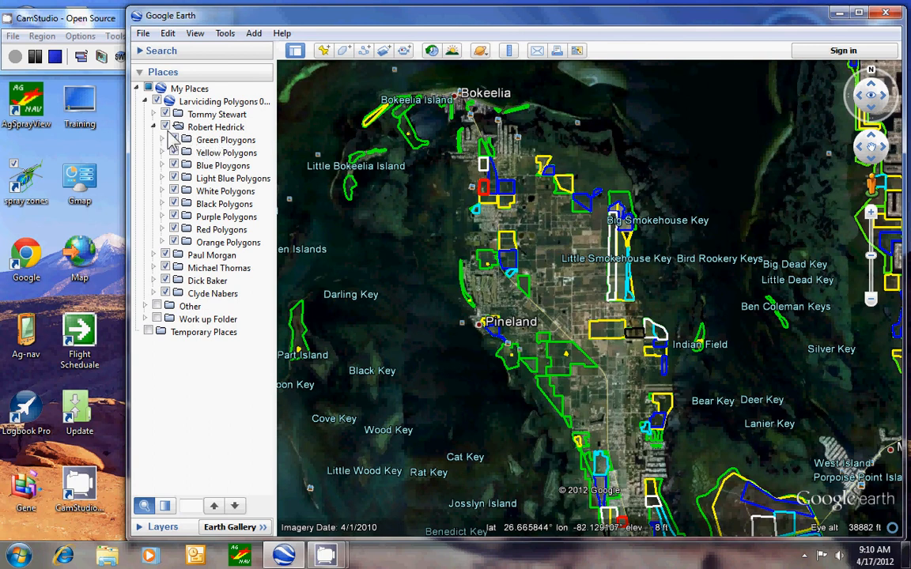
mouse_move(171, 136)
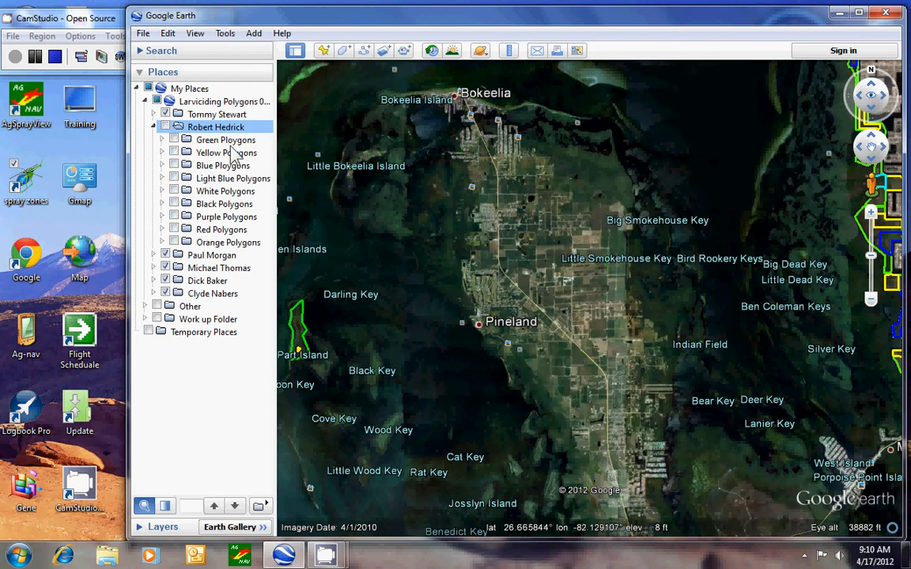
mouse_move(207, 152)
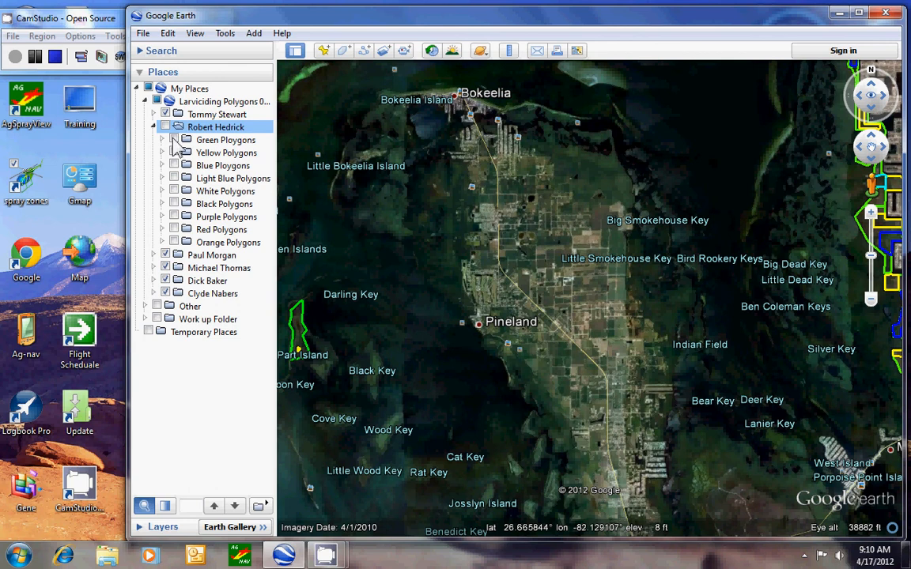
click(166, 140)
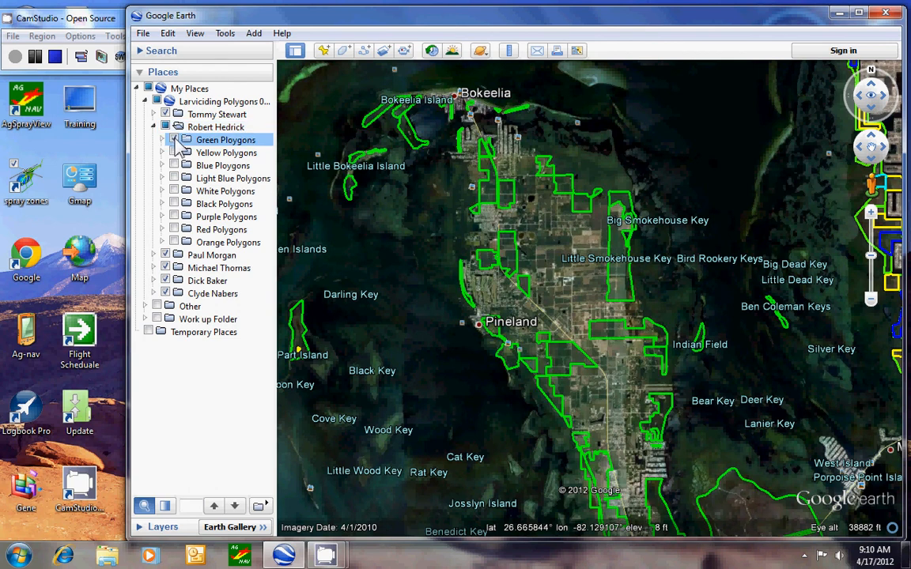
click(174, 152)
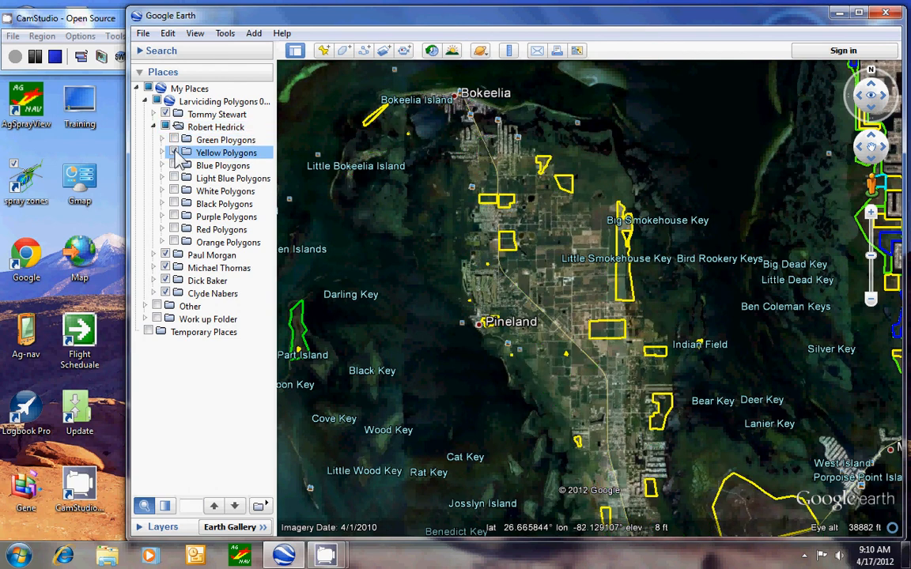
click(165, 139)
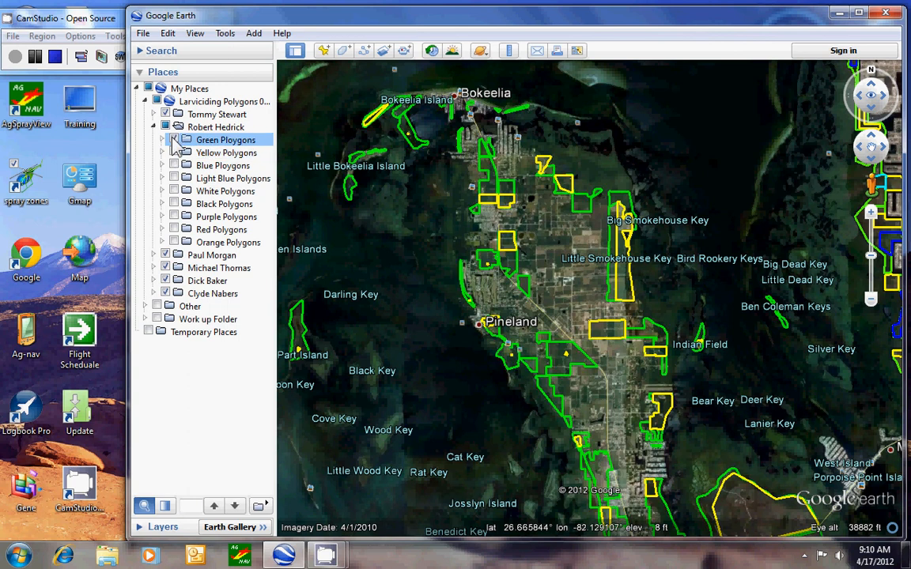
- Show every colour group in the subfolder, then collapse it and Larviciding Polygons
click(166, 126)
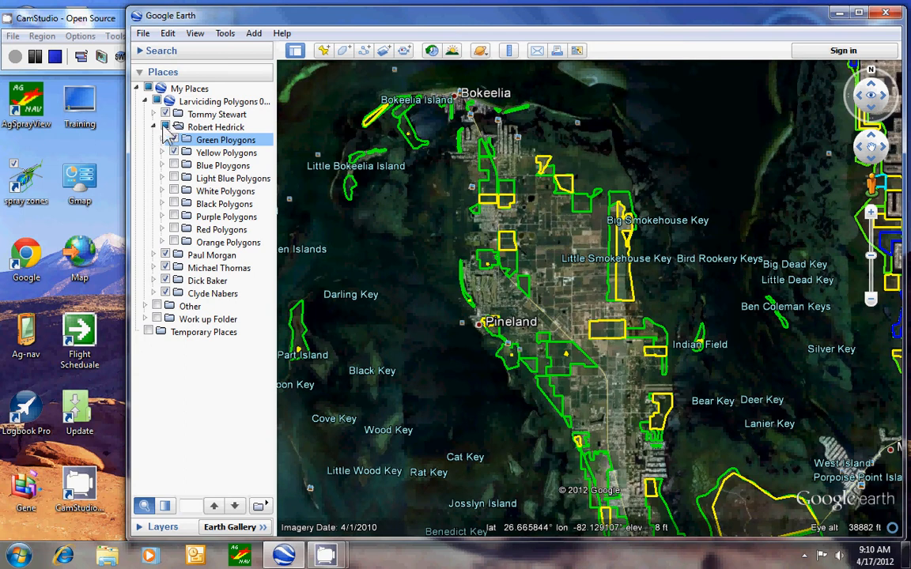
mouse_move(168, 136)
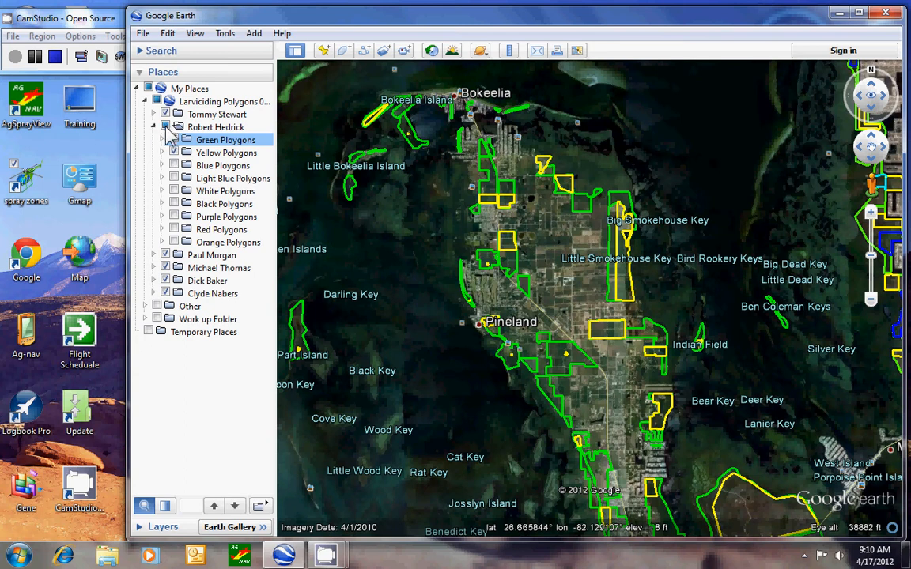
click(165, 127)
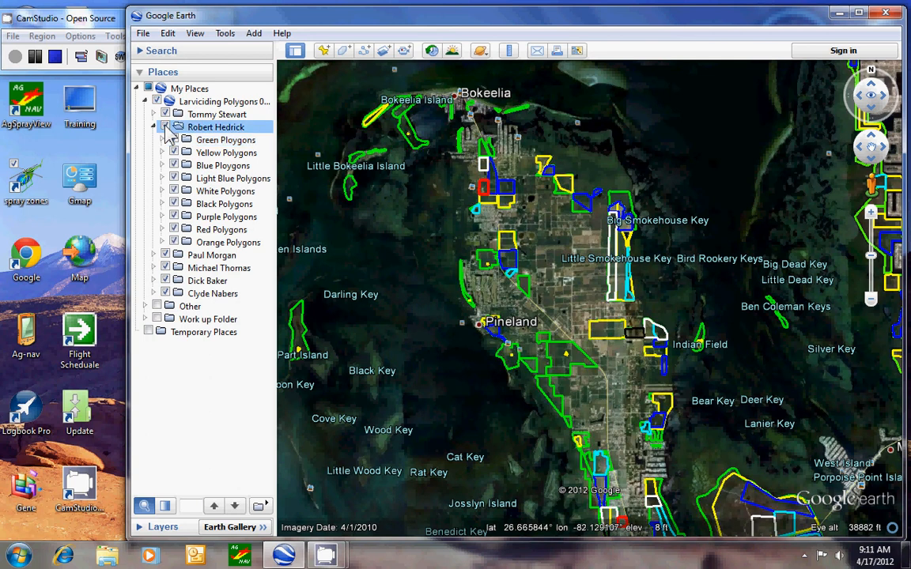
click(153, 126)
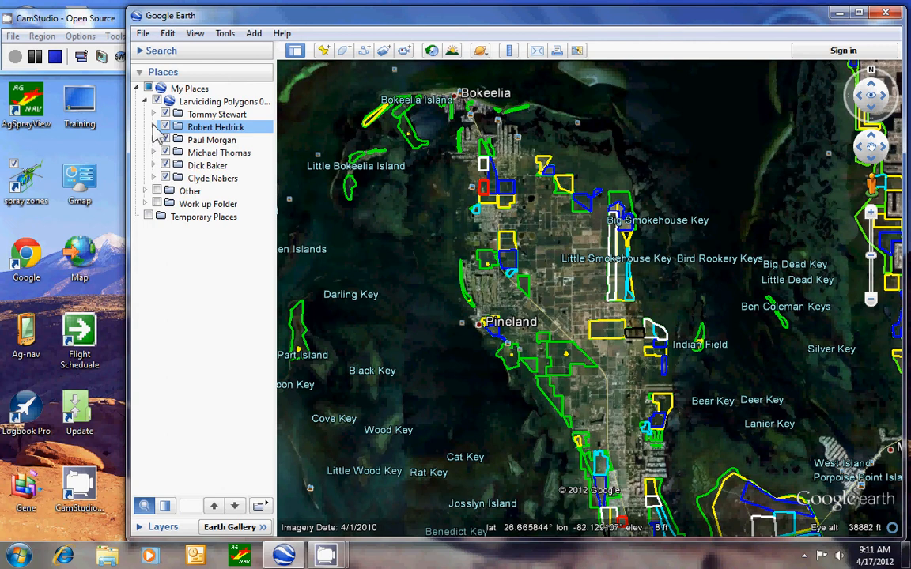
click(145, 101)
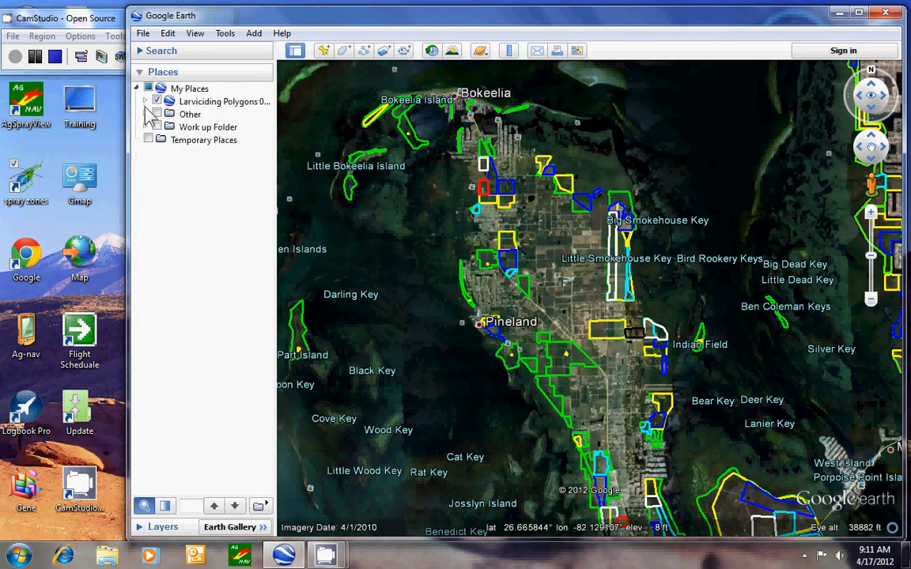